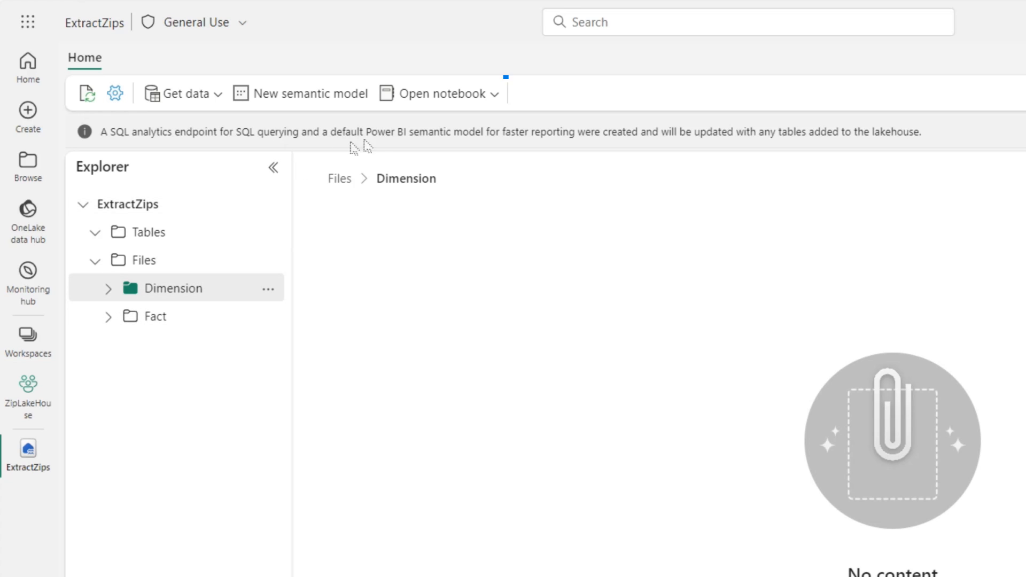
Show the Open notebook choices from the ExtractZips lakehouse Home ribbon.
click(435, 93)
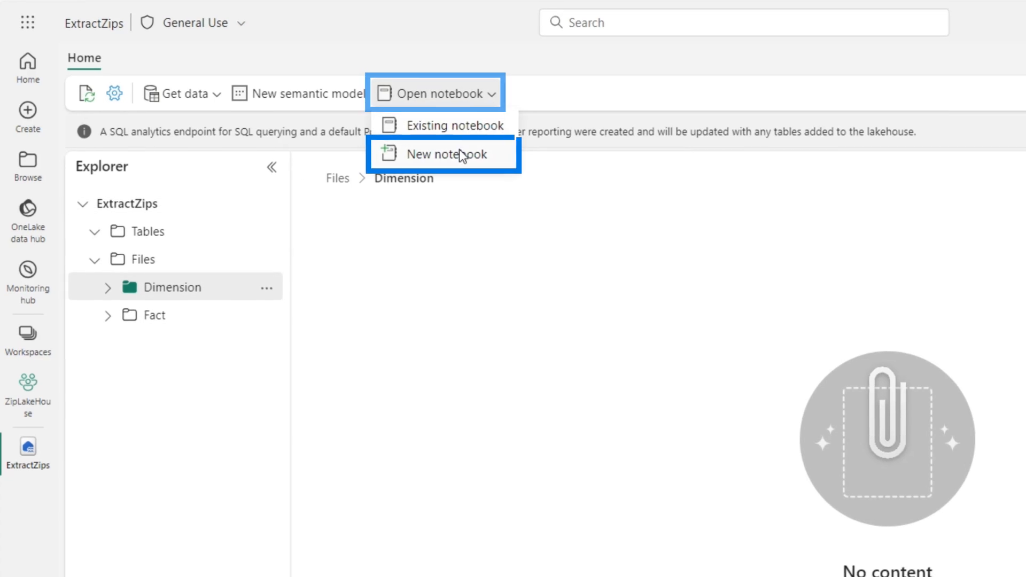
Start a new notebook with requests, zipfile and io imports plus the pasted outputpath and url lines.
click(447, 154)
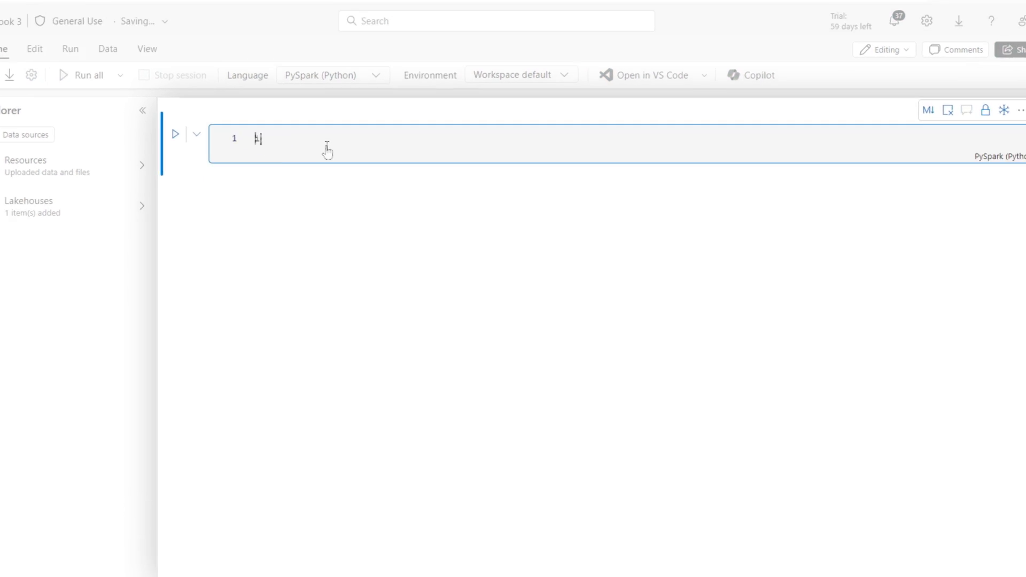
text(import req)
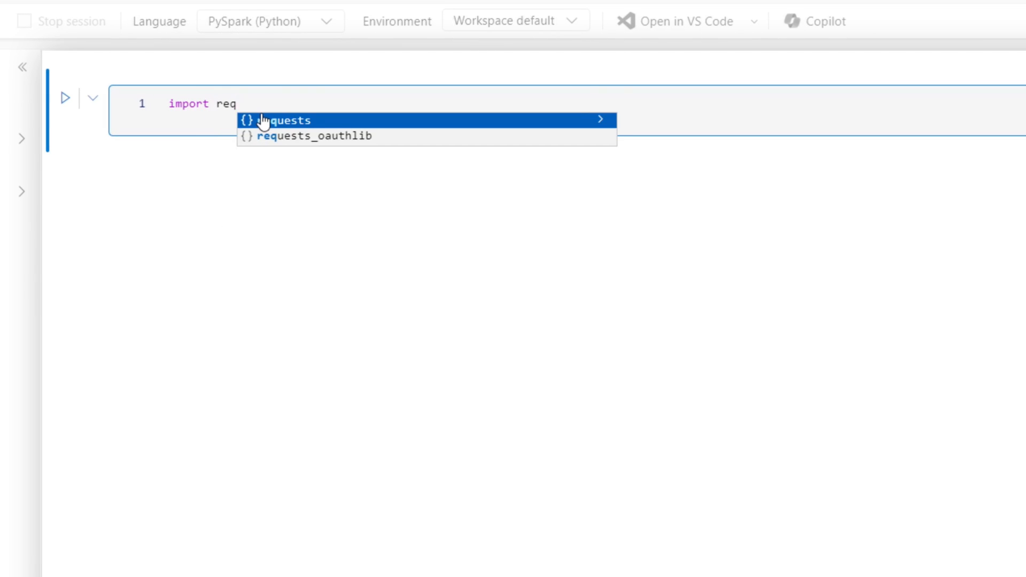
text(import zipfil)
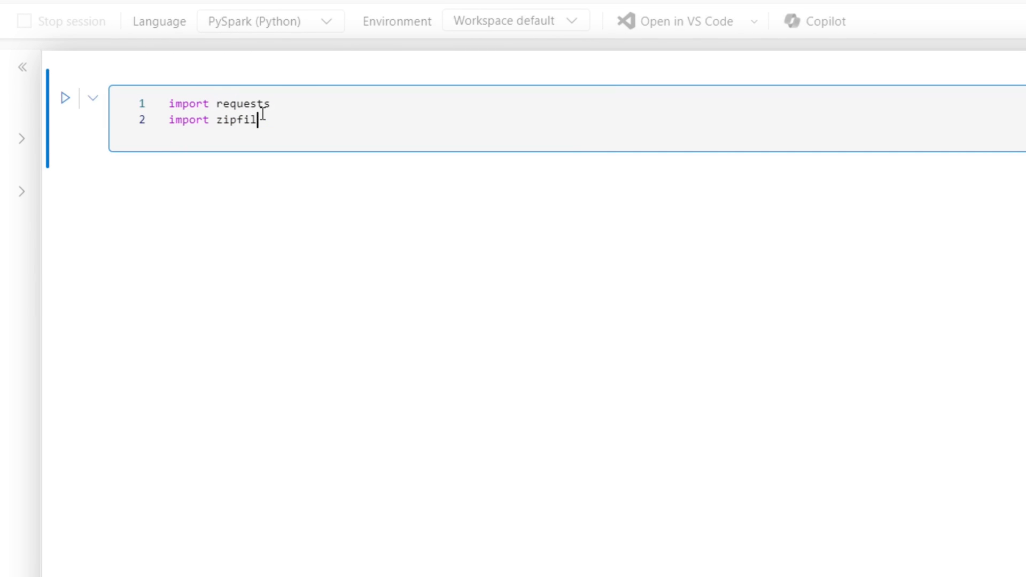
text(import io)
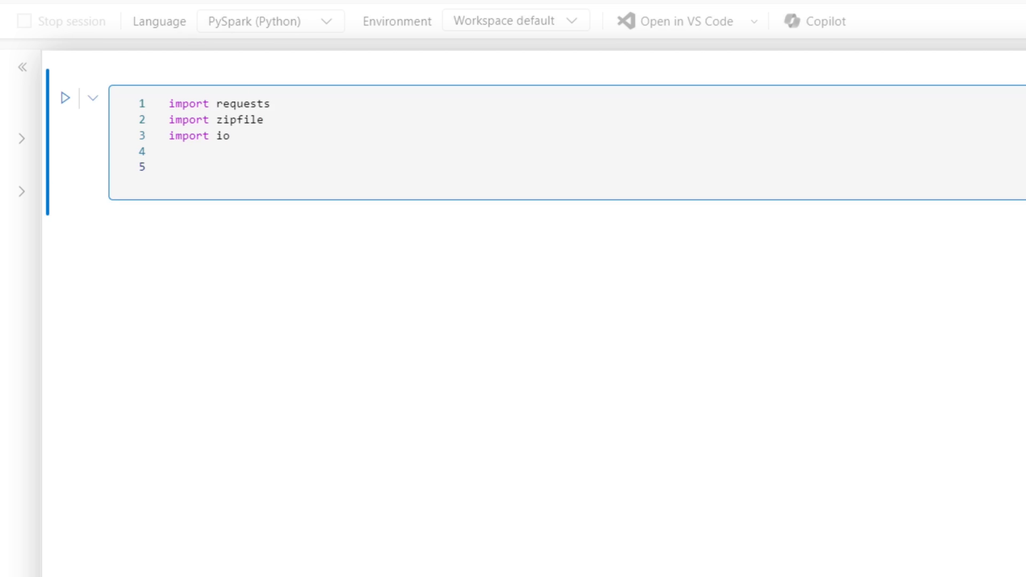
right_click(196, 182)
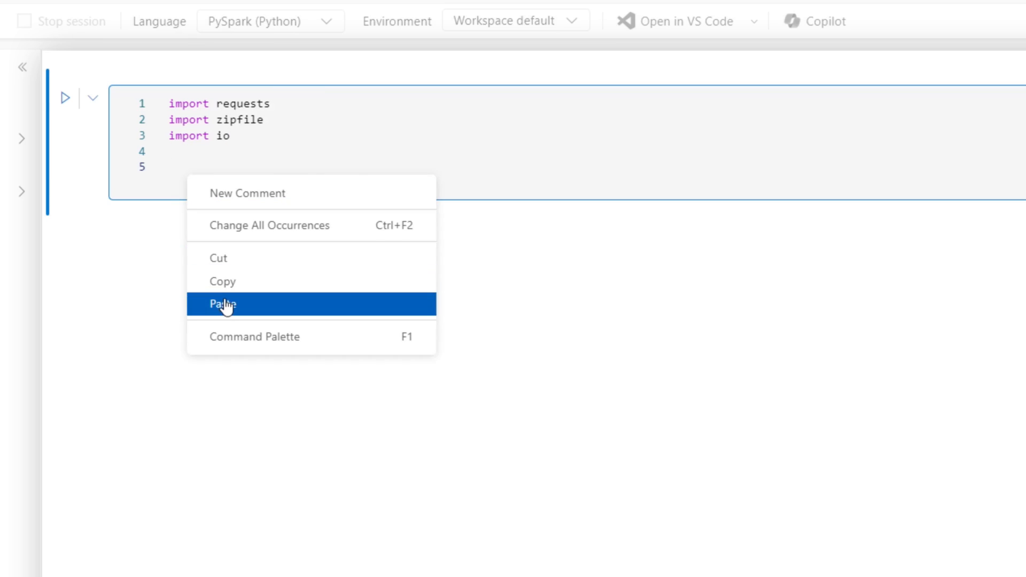
click(222, 303)
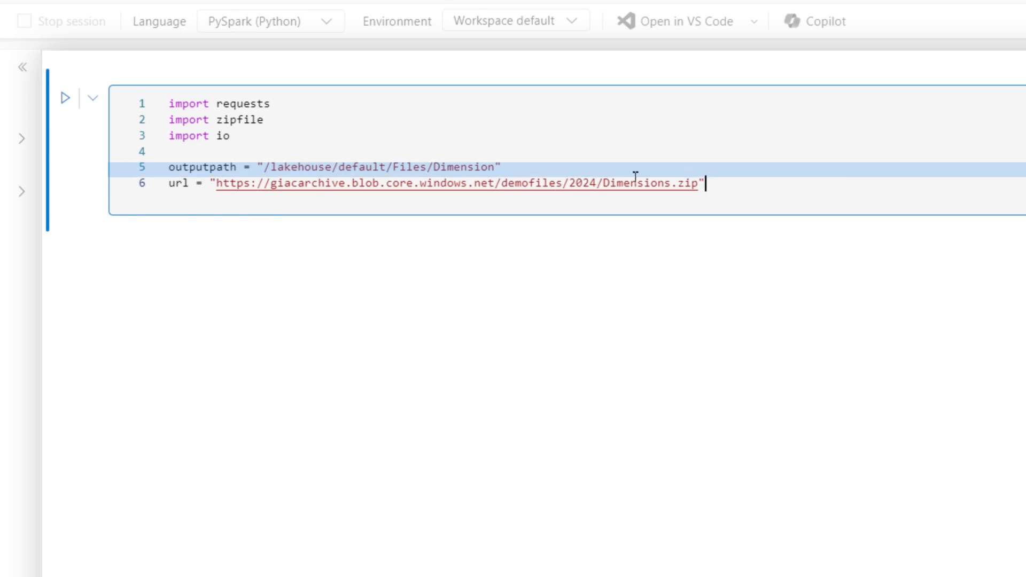
key(Enter)
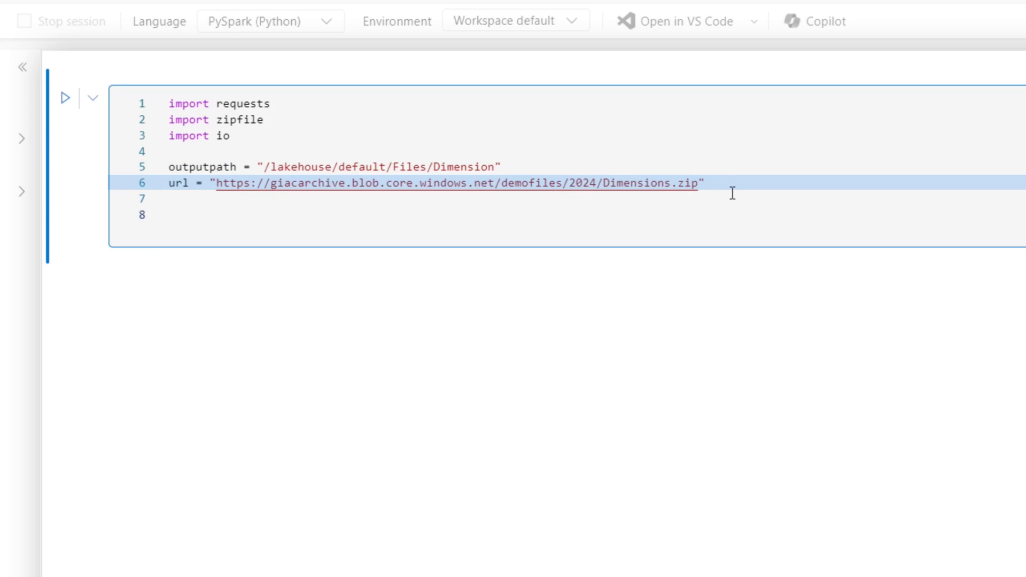
Write the download and extraction code: r = requests(url), z = zipfile.ZipFile(io.BytesIO(r.content)), z.extractall(outputpath).
text(r =)
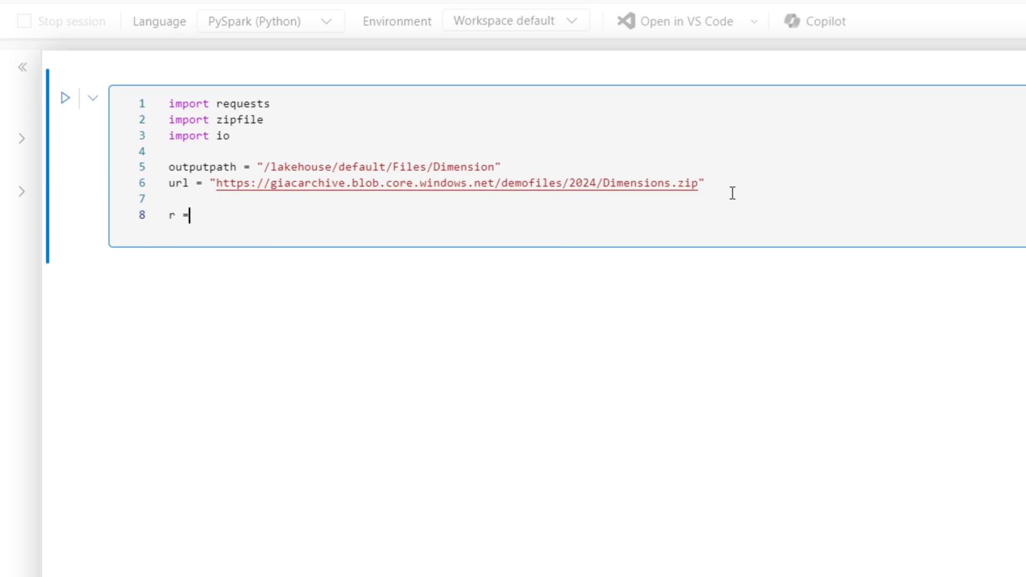
text(requests(url)
text(z)
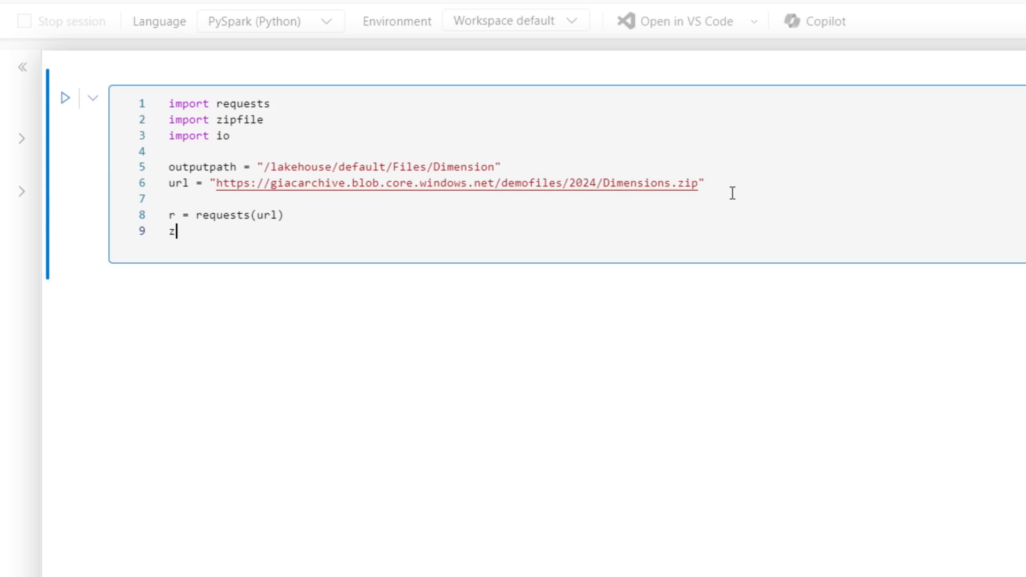
text(= zi)
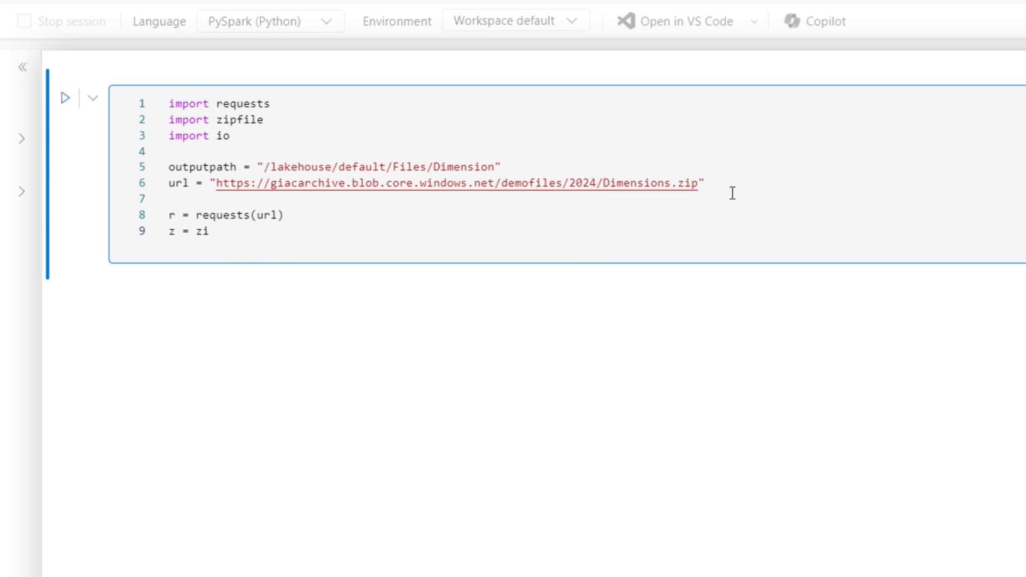
text(pfile)
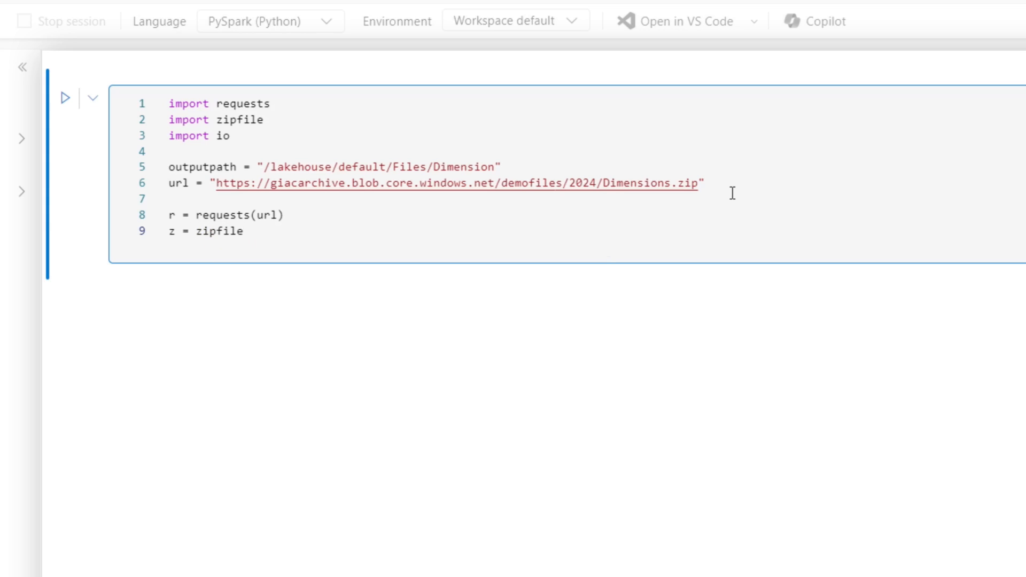
text(.ZipFile()
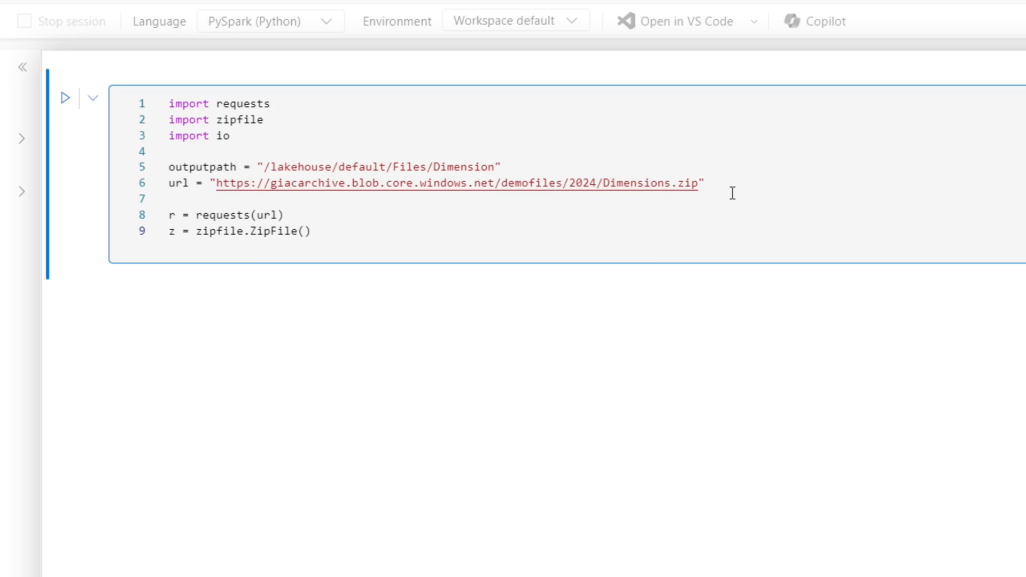
text(io.BytesIO(r.content)
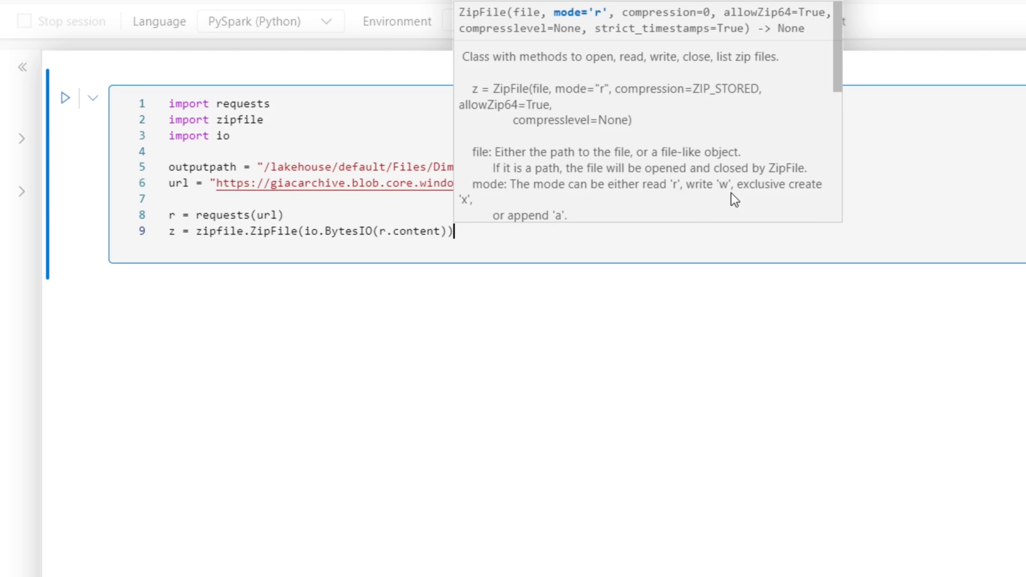
text(z)
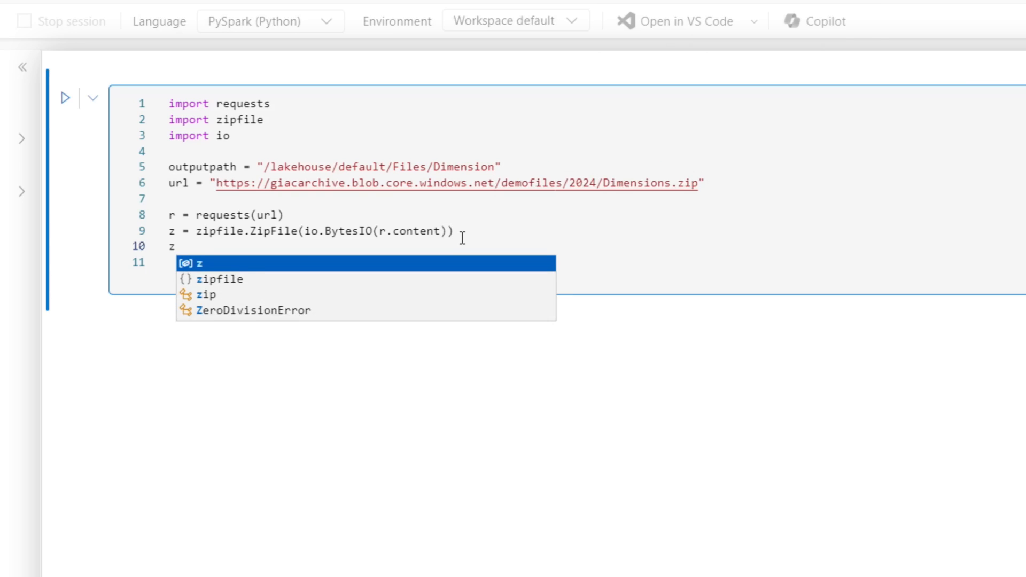
text(.extractall(outputpath)
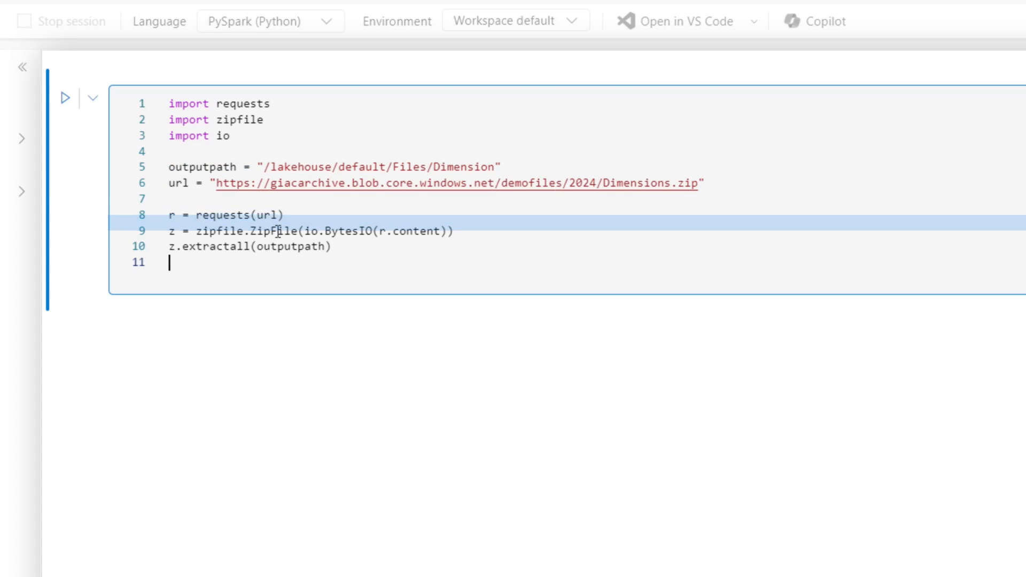
click(249, 246)
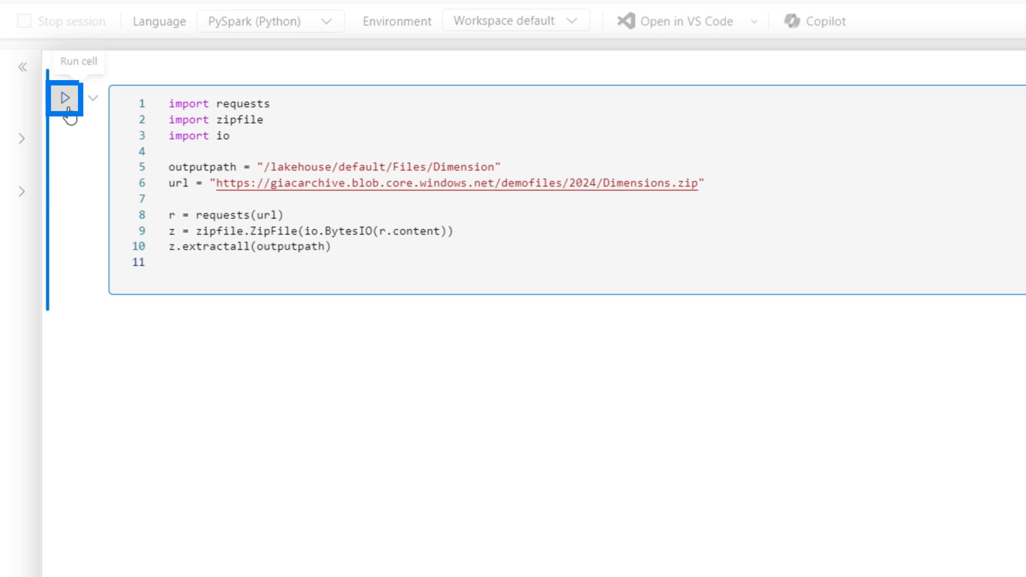
Run the cell, then correct the TypeError by changing requests(url) to requests.get(url).
click(64, 98)
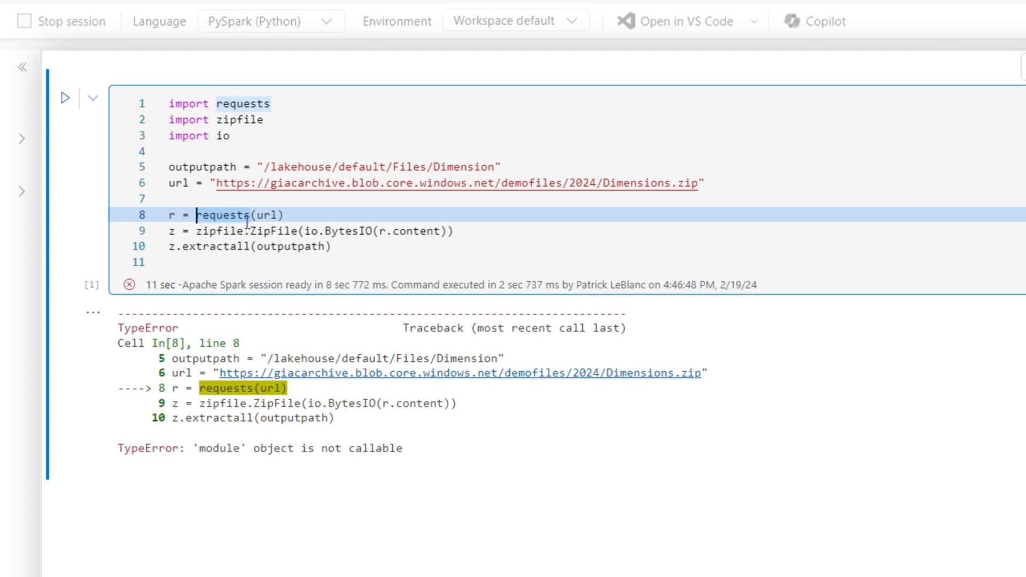
text(.get)
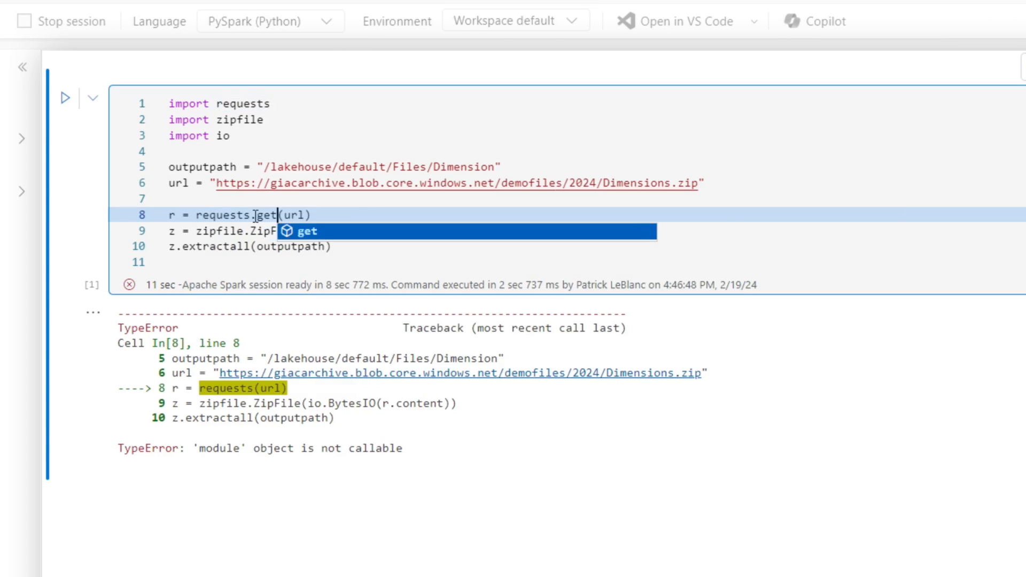
click(64, 98)
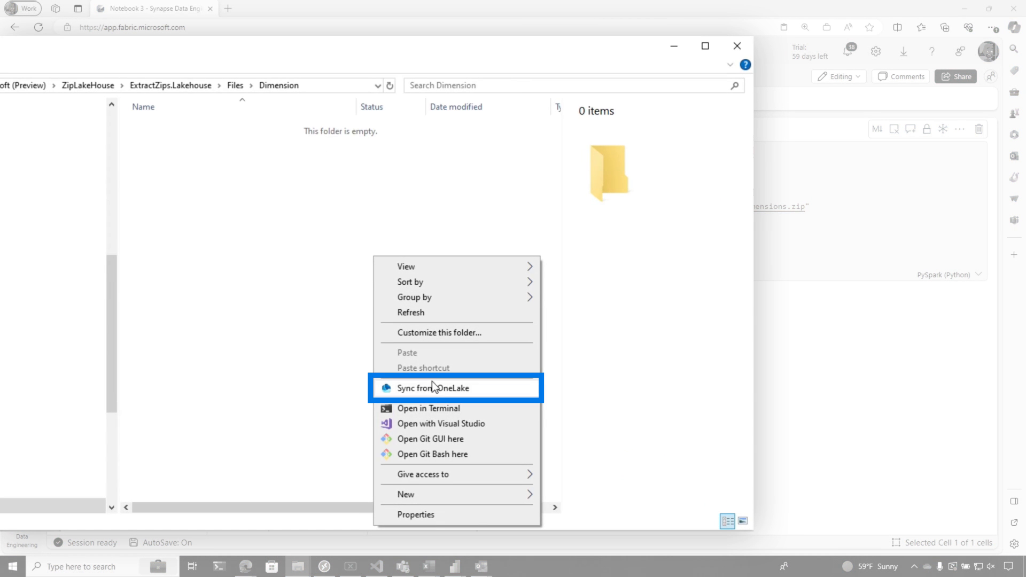
Sync the OneLake Dimension folder and permanently delete its five extracted CSV files.
click(433, 388)
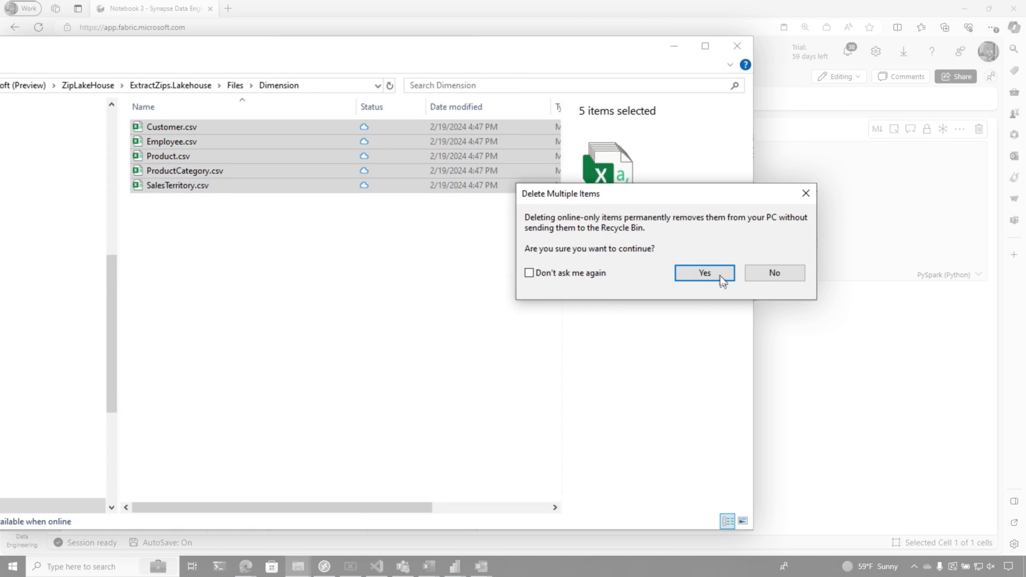
click(704, 272)
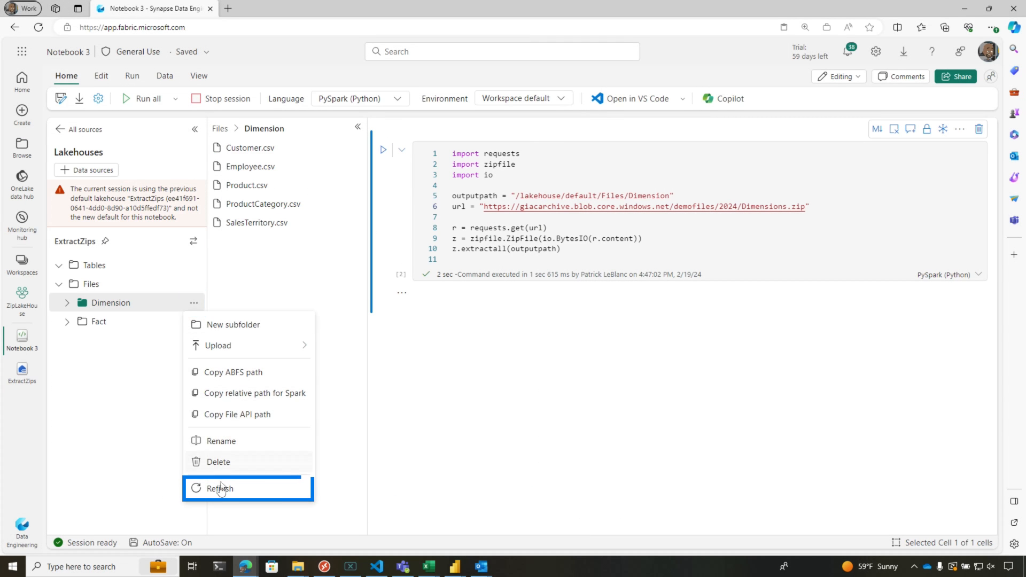
Rerun the Dimensions extraction cell and refresh the lakehouse Dimension folder listing.
click(220, 489)
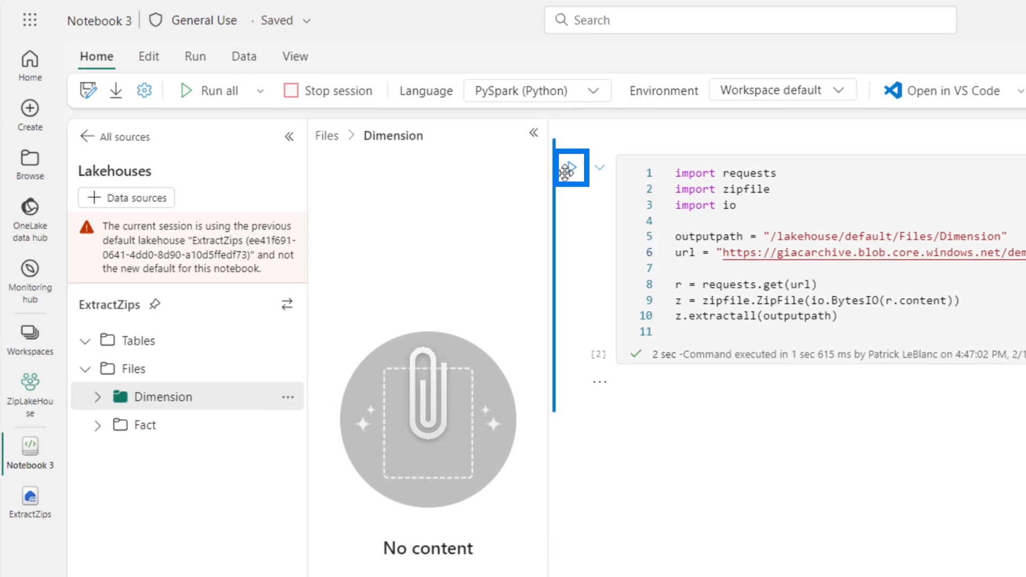
click(570, 168)
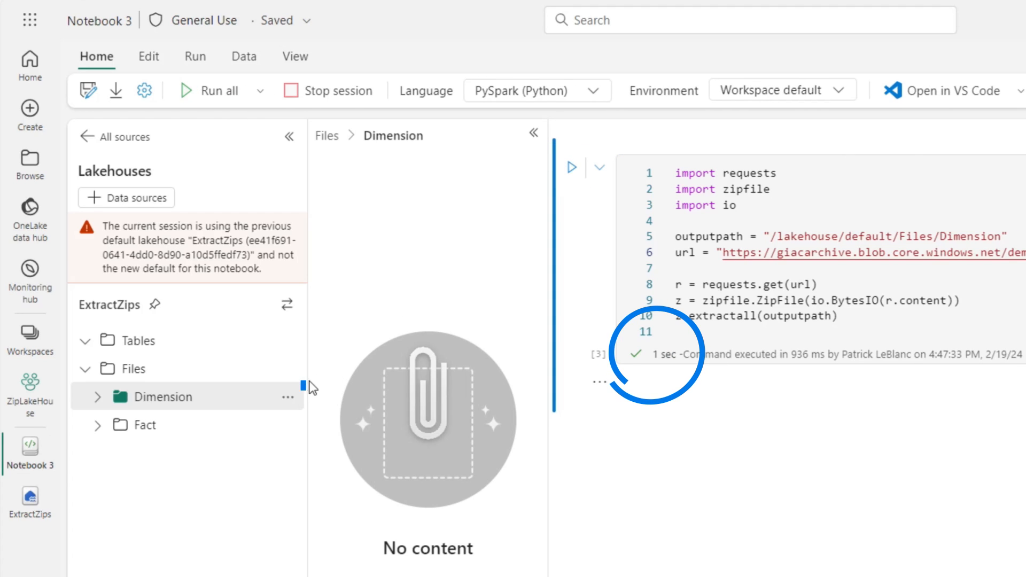
click(288, 397)
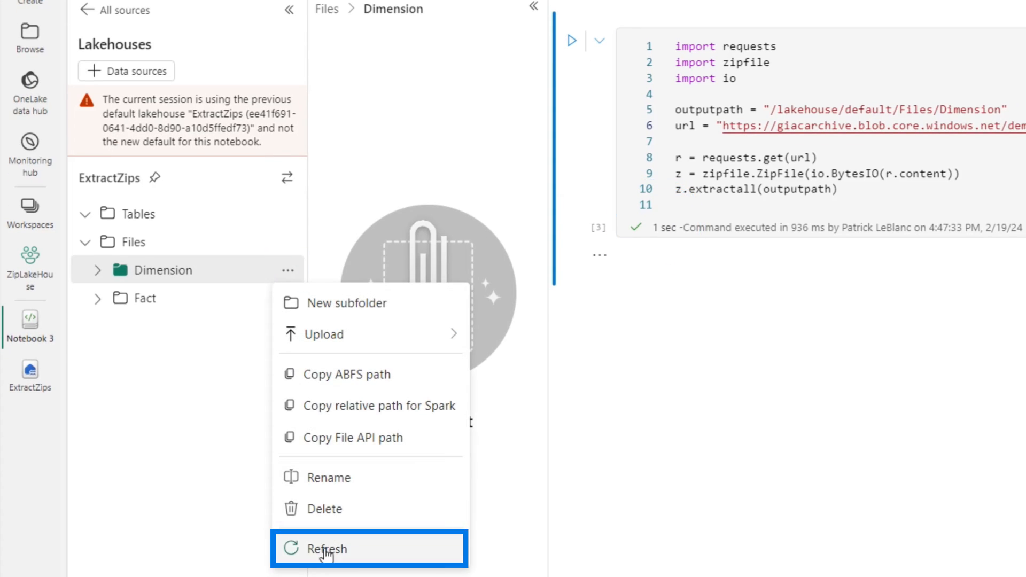
click(327, 548)
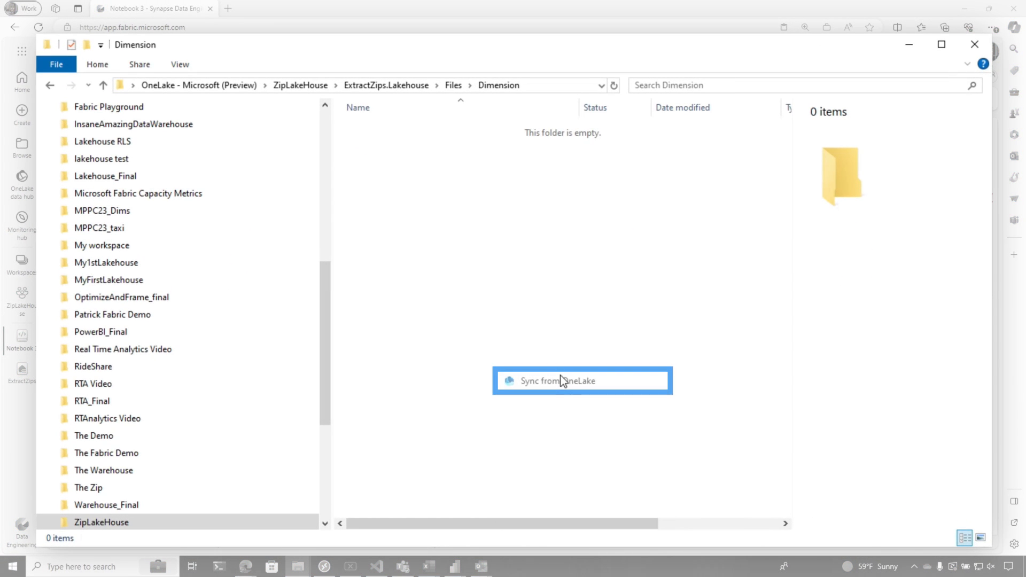
Sync the OneLake Dimension folder so the five recreated CSV files reappear in File Explorer.
click(558, 381)
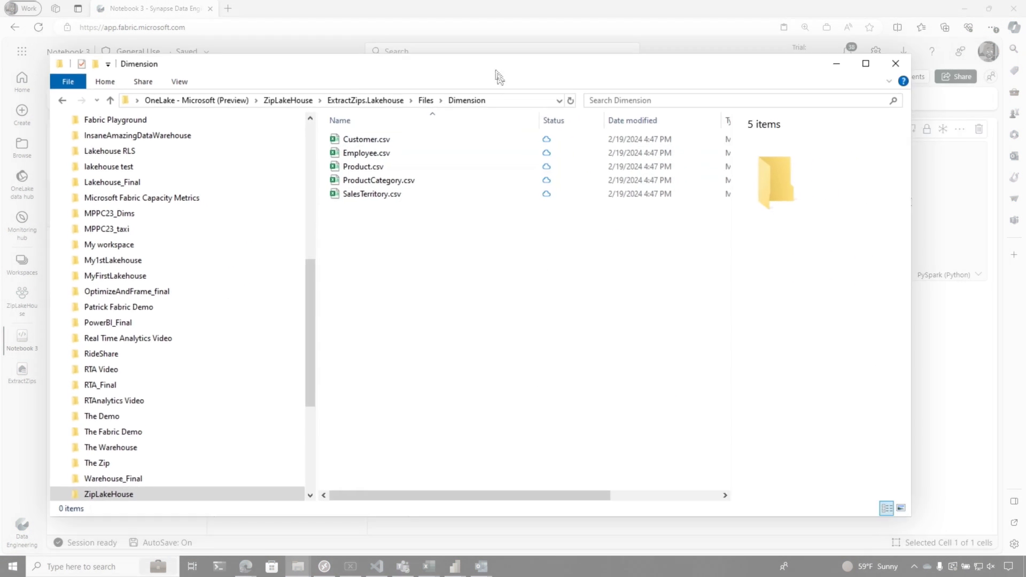
click(895, 63)
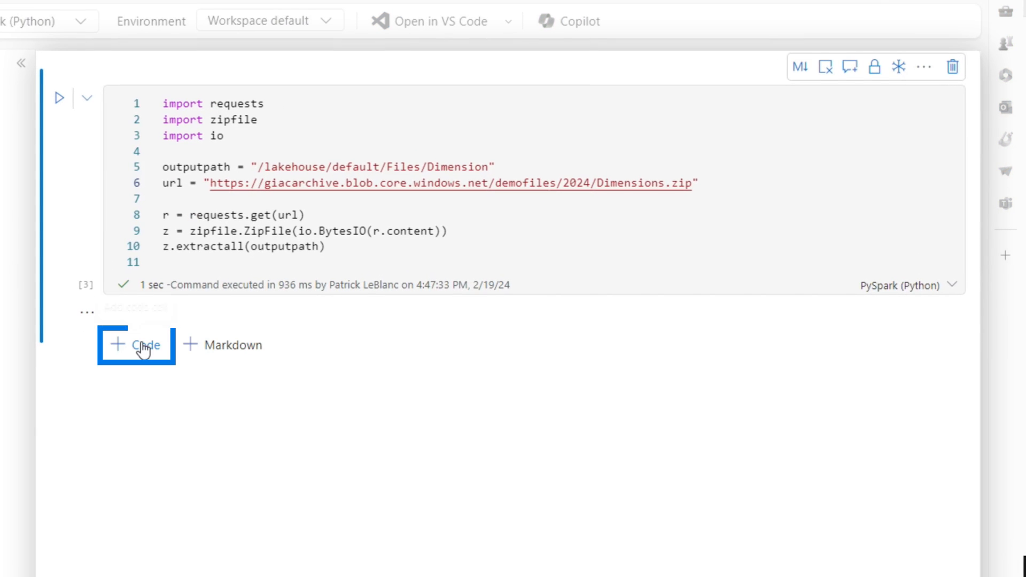
Add a second cell with the pasted imports, the Fact/Dimension inputvalues tuple and the extraction for loop.
click(136, 344)
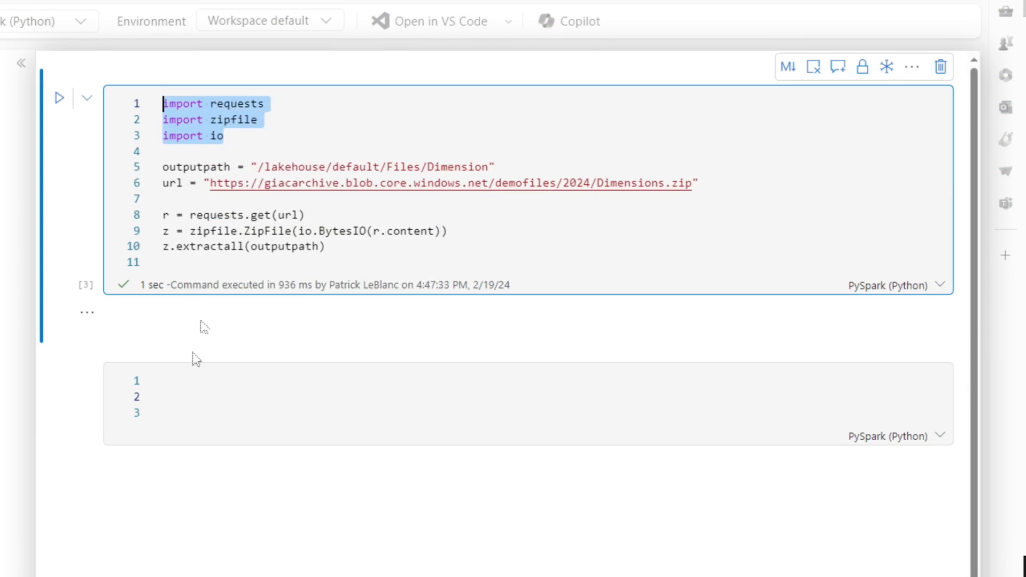
right_click(196, 380)
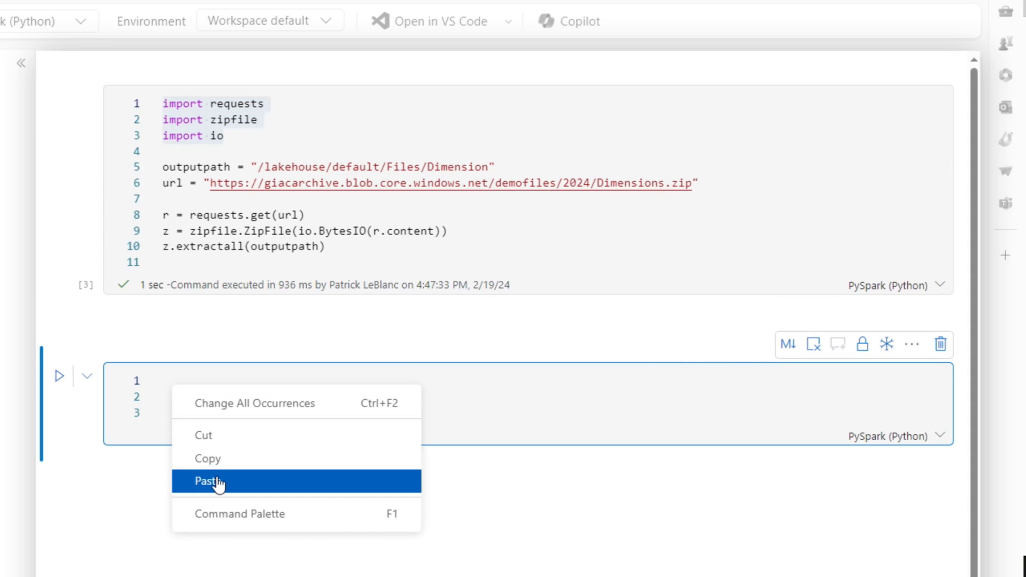
click(207, 481)
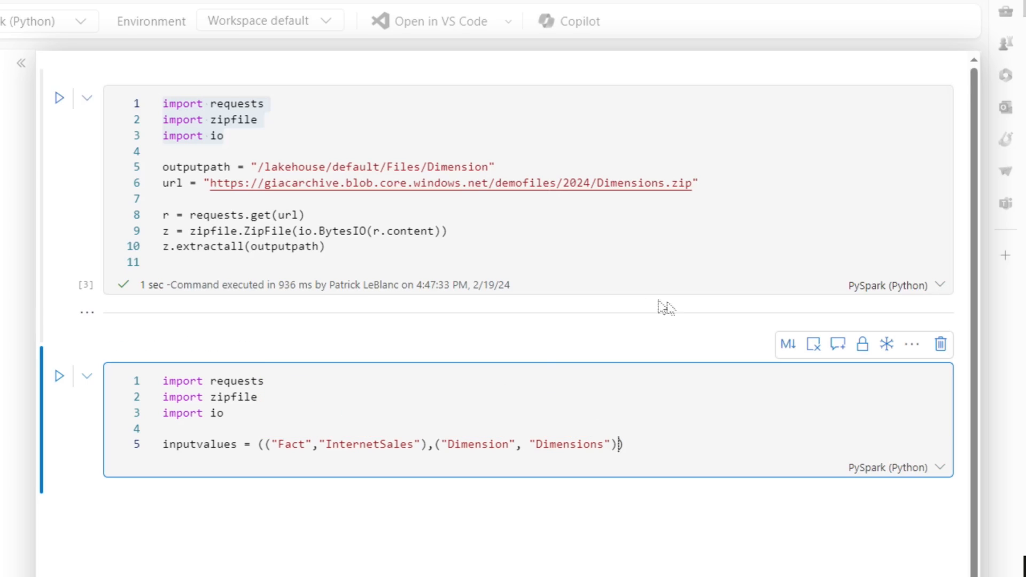
click(910, 344)
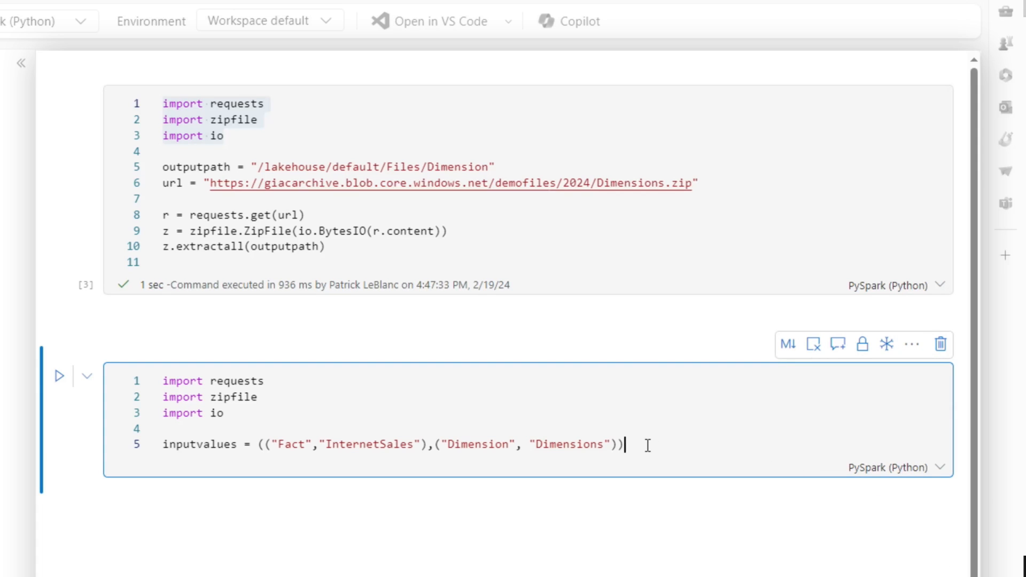
key(Enter)
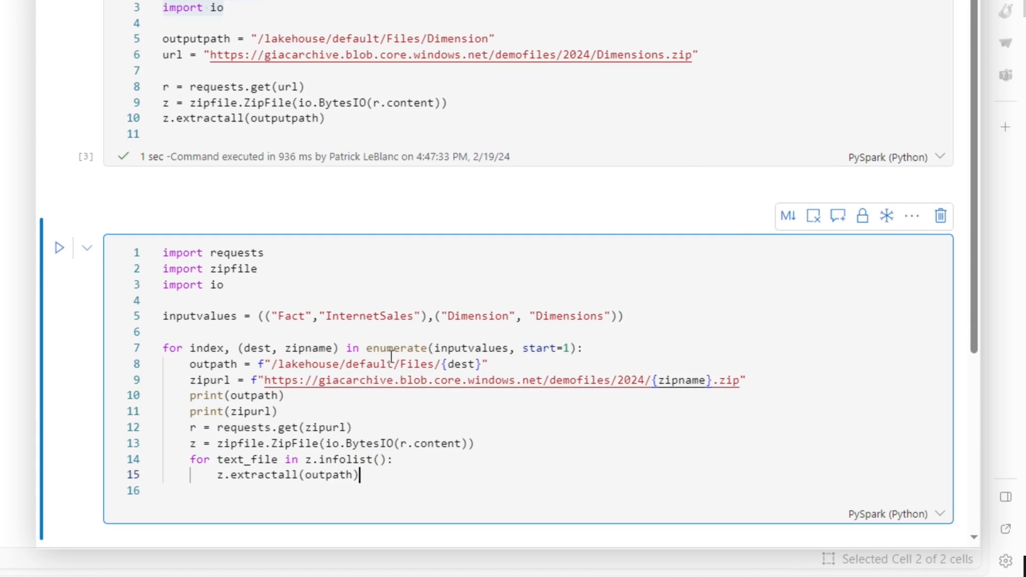
mouse_move(438, 359)
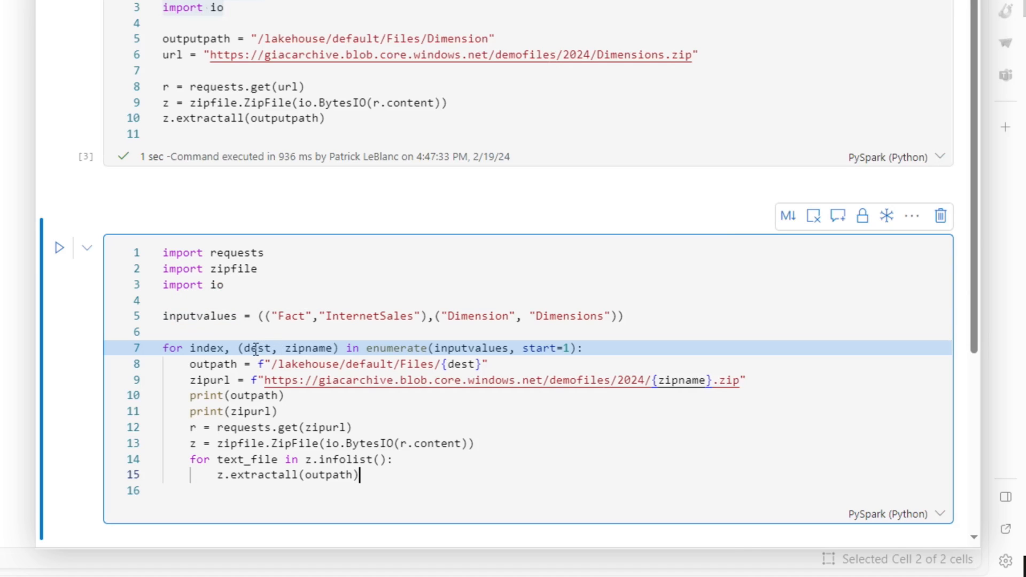
mouse_move(313, 308)
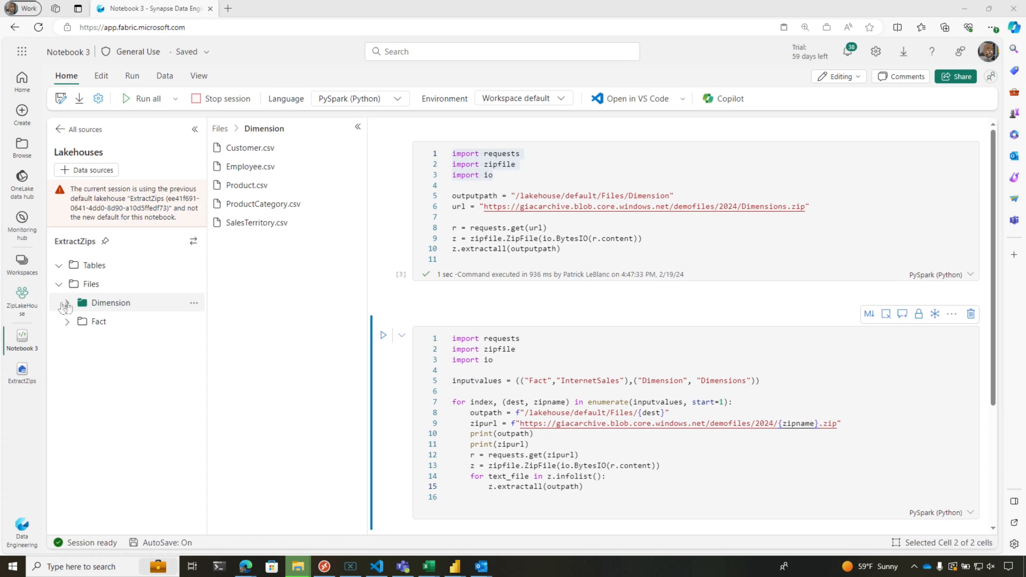
Refresh the Dimension folder and run the loop cell extracting both zip files.
click(193, 303)
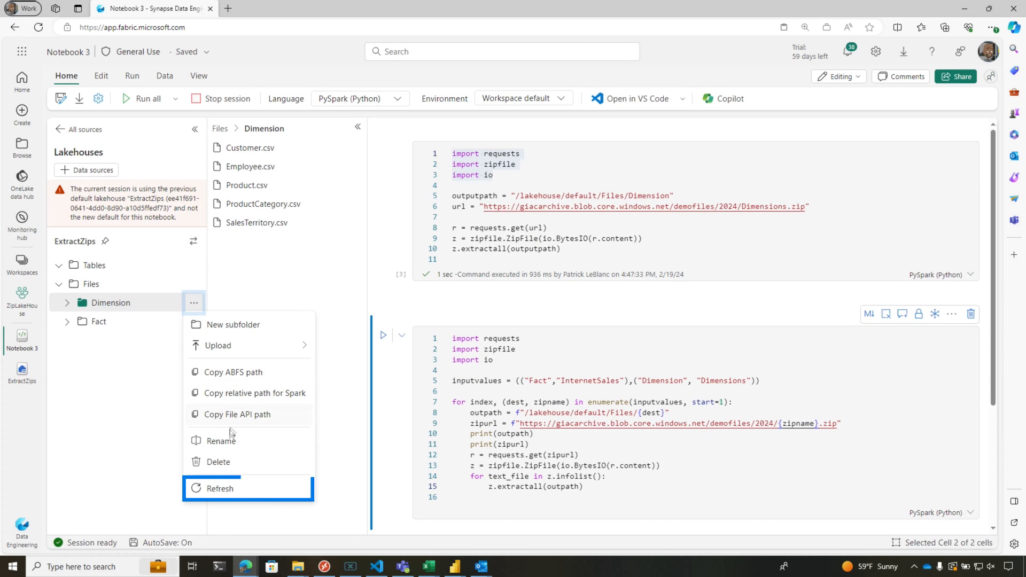
click(98, 322)
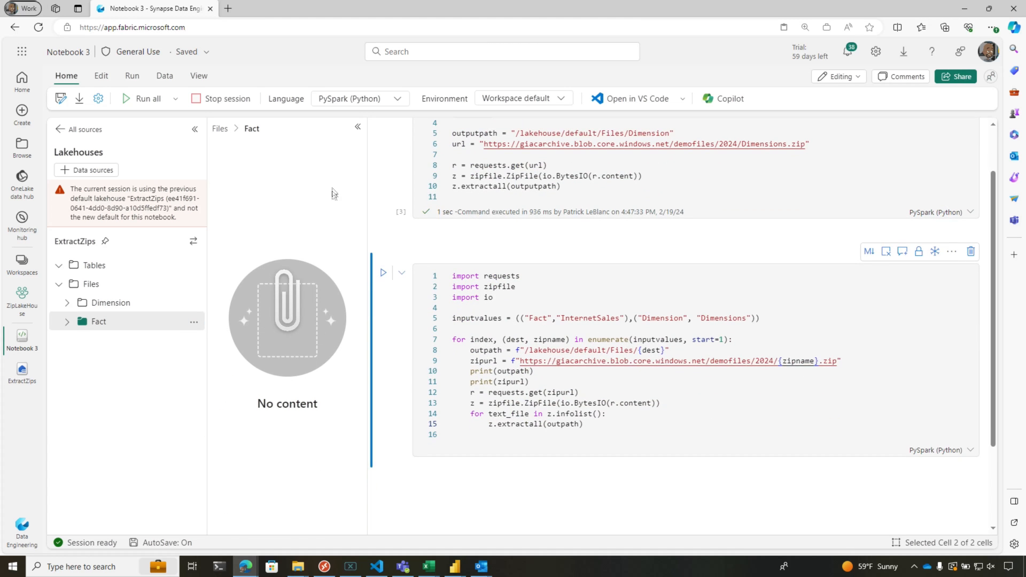
click(383, 272)
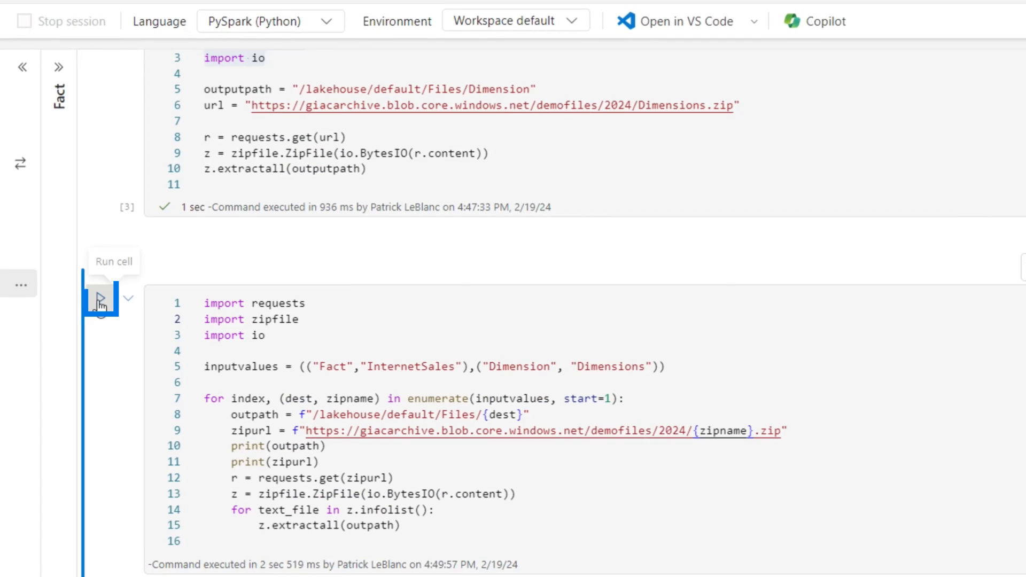
click(98, 298)
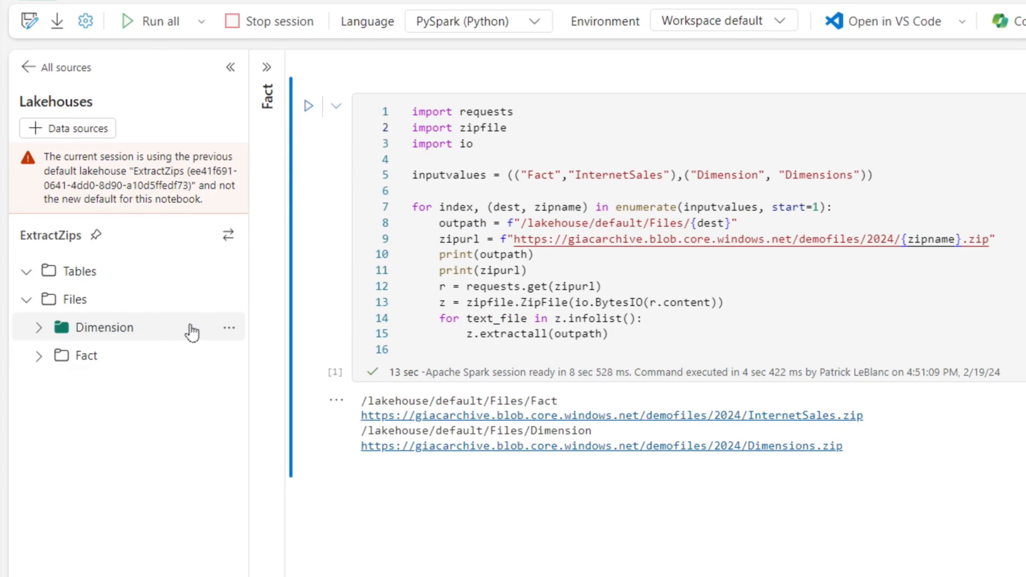
View the Dimension folder and refresh the Fact folder to reveal InternetSales.csv.
click(104, 327)
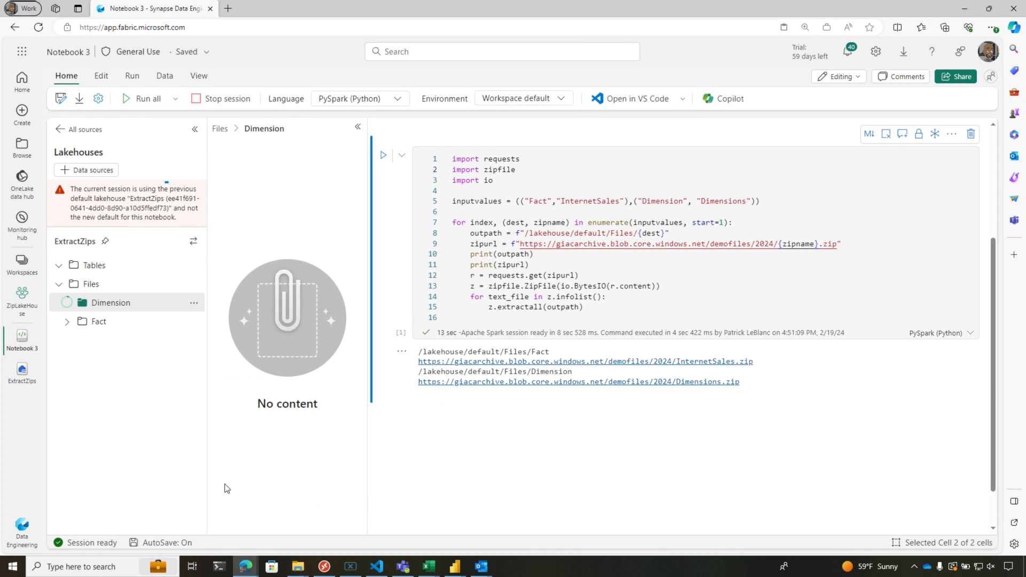
click(98, 321)
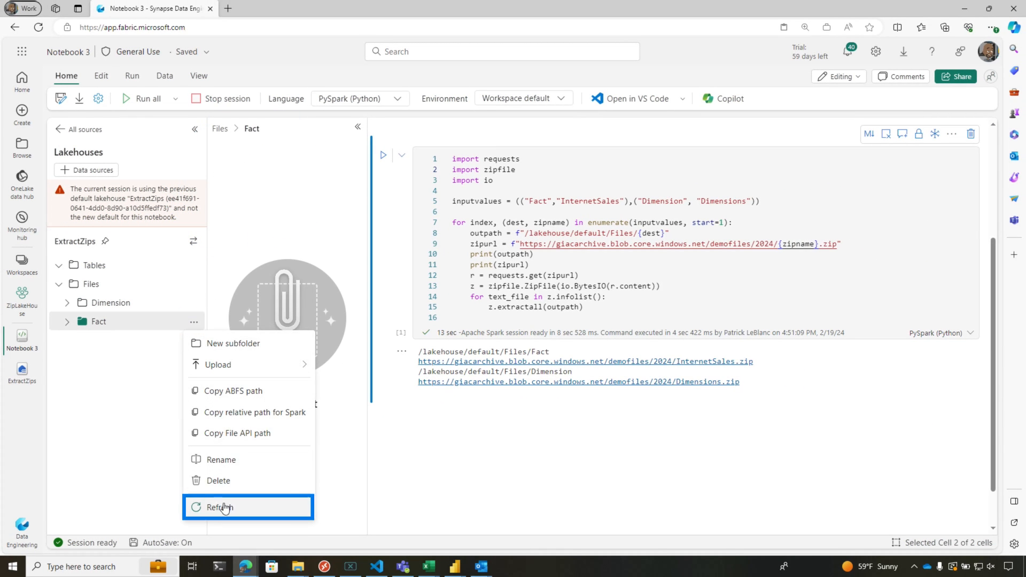
click(220, 507)
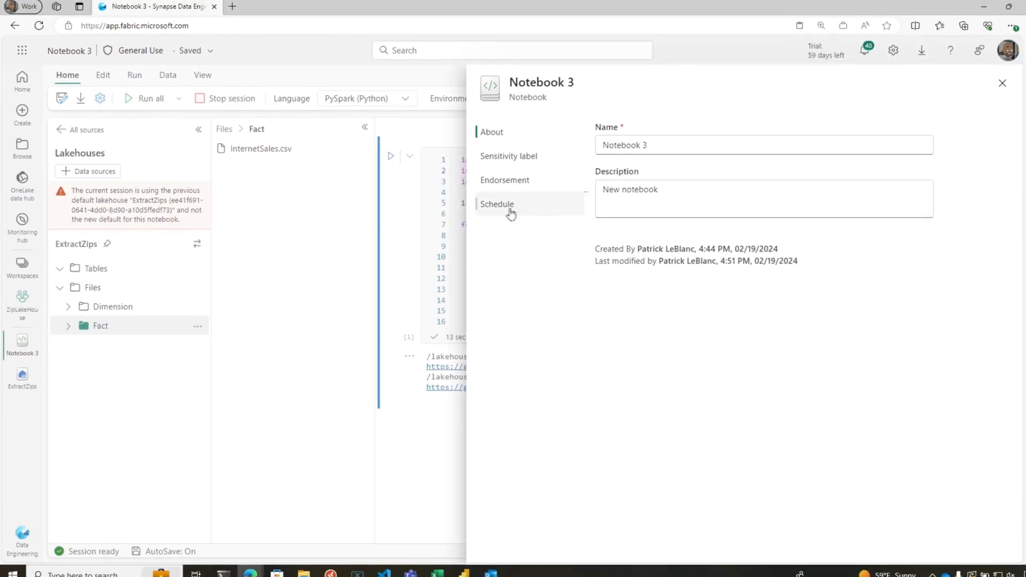
Turn on Notebook 3's scheduled run with Daily repeat and bring up the time choice.
click(497, 203)
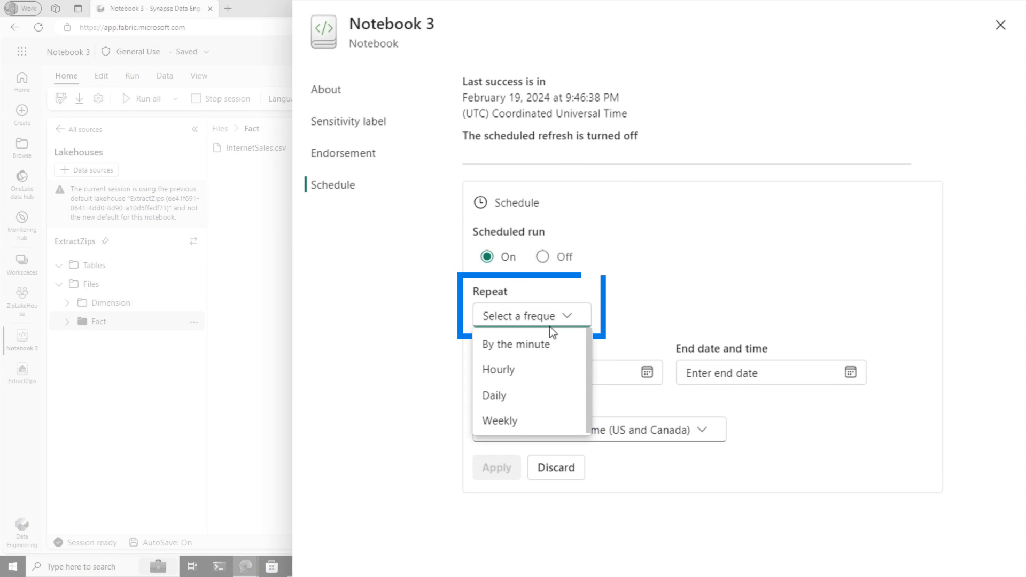
click(494, 396)
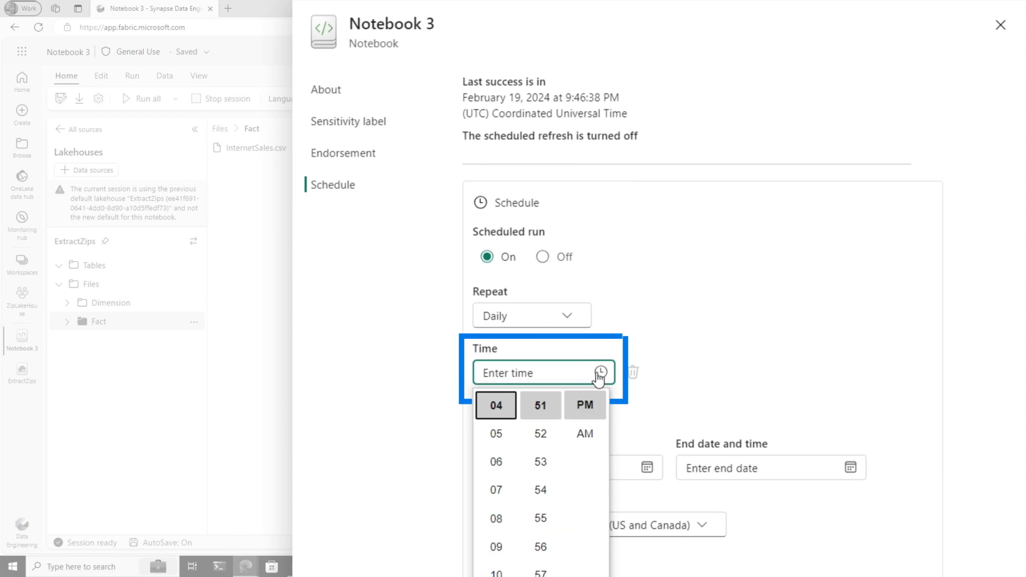
click(644, 421)
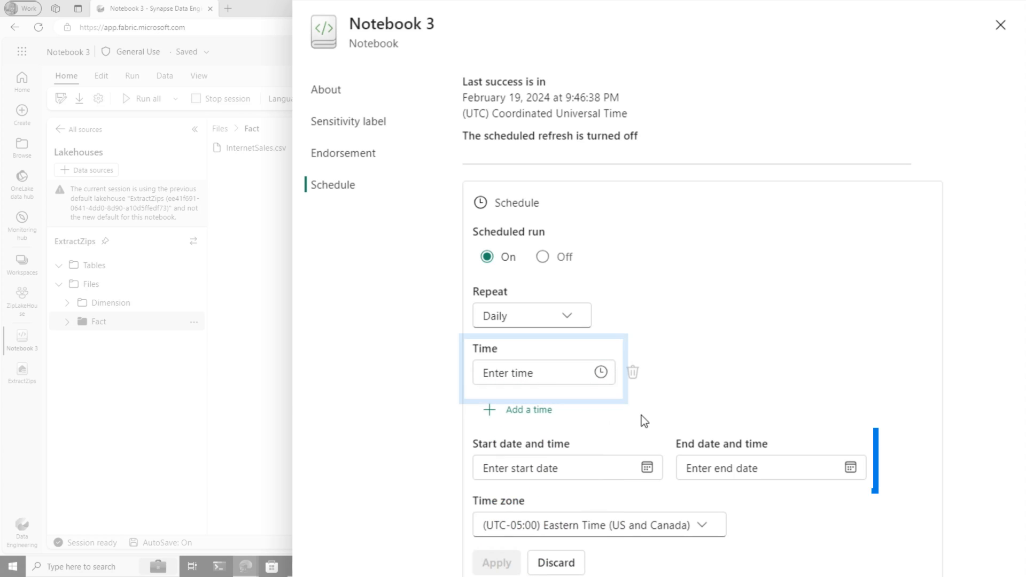